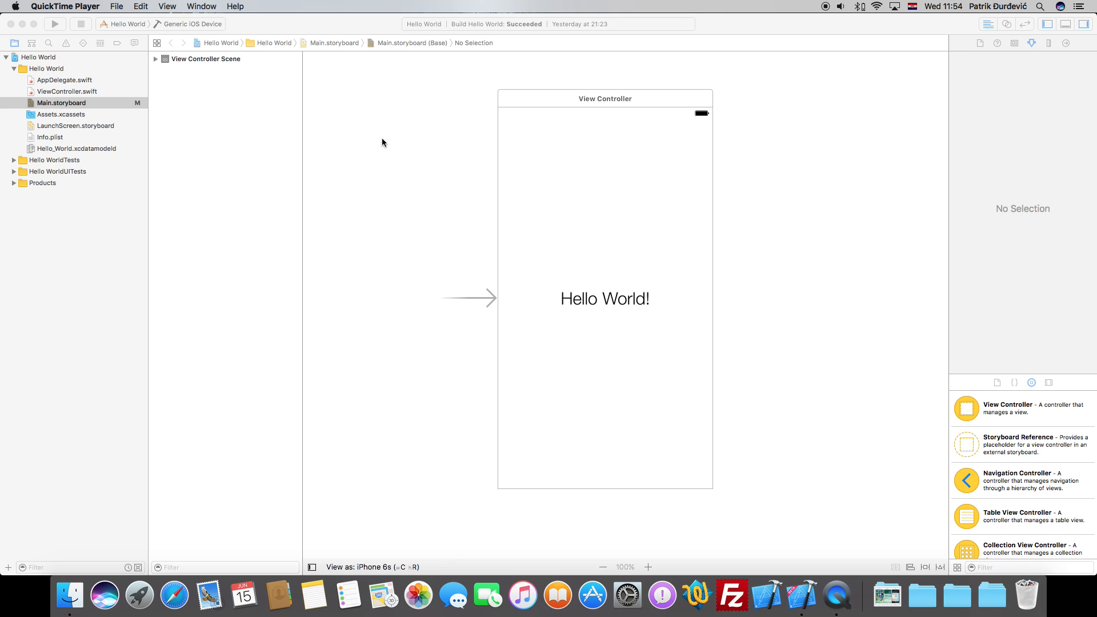
Step: Activate the Hello World project window with Main.storyboard visible
left_click(517, 97)
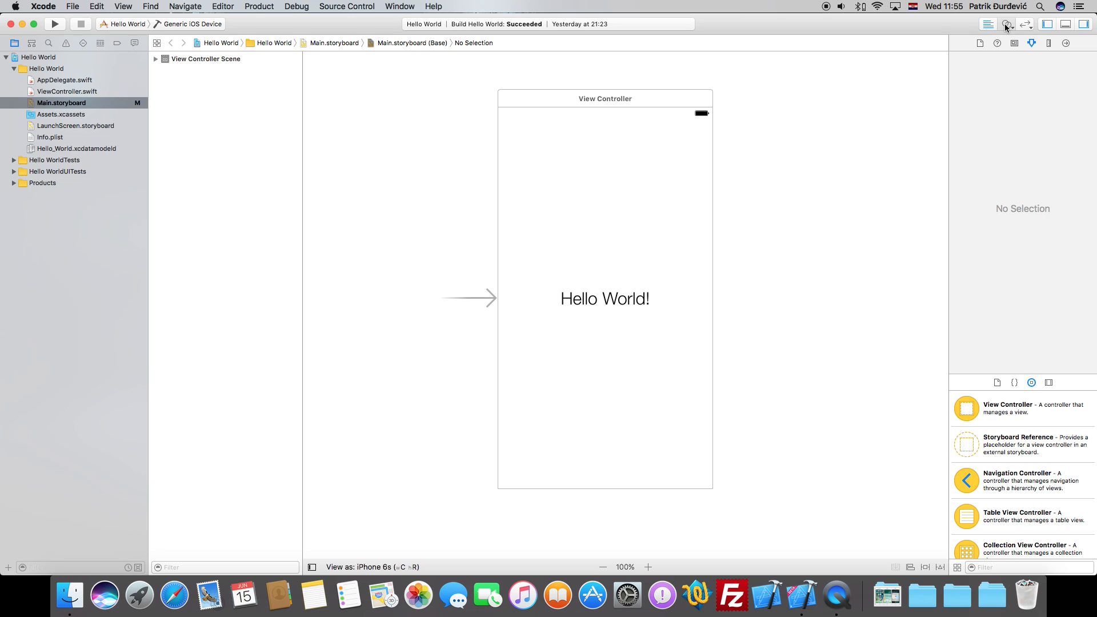
Step: Show ViewController.swift in the Assistant Editor beside Main.storyboard
left_click(1006, 24)
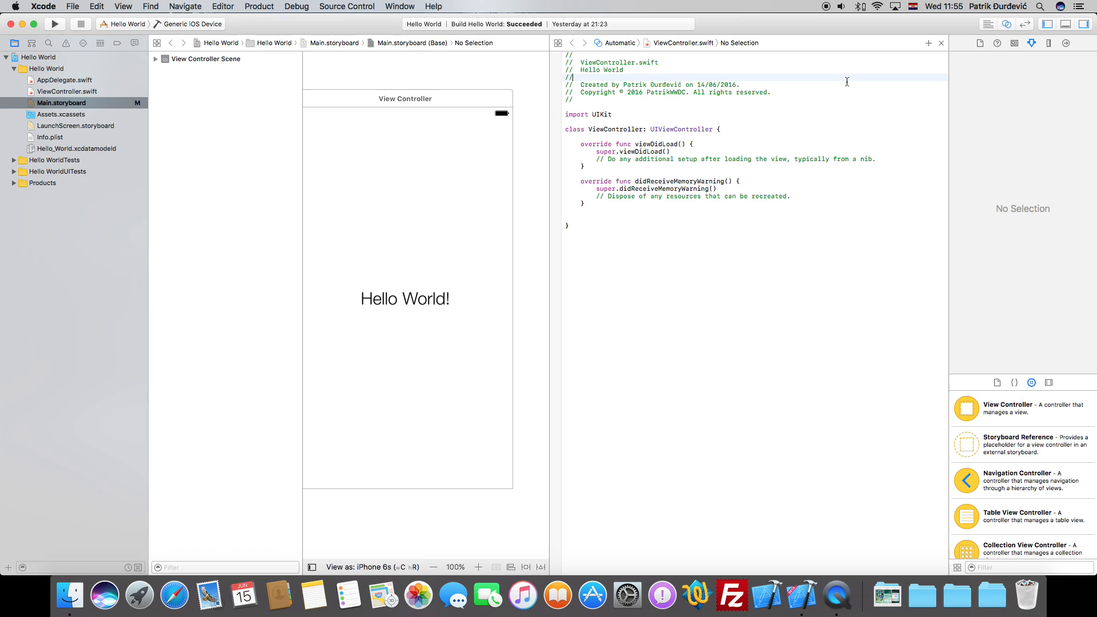
left_click(1014, 42)
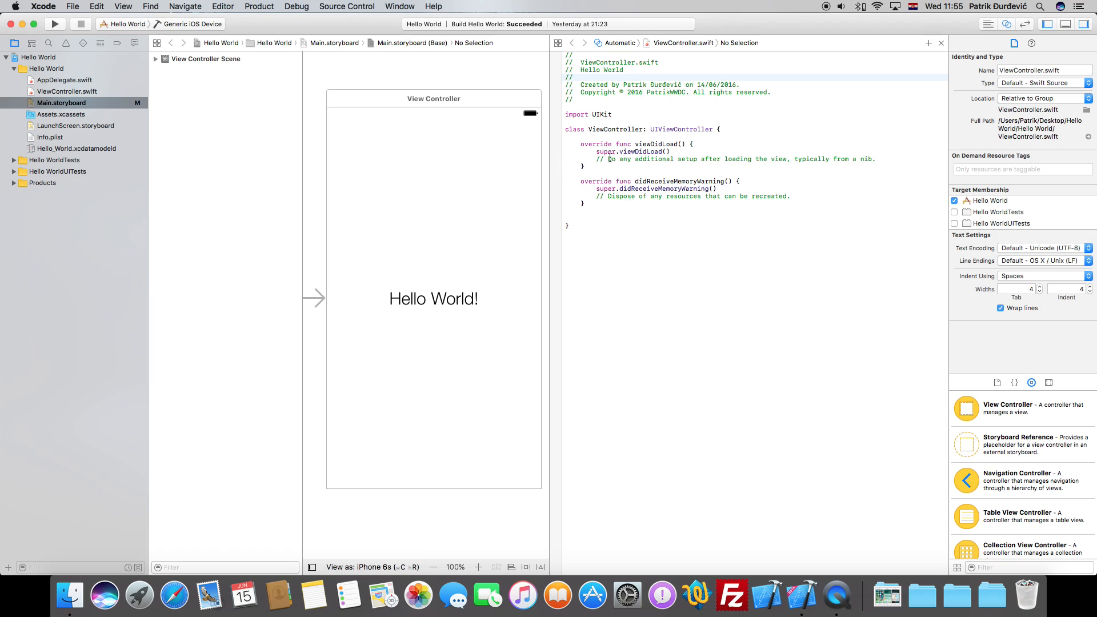
mouse_move(628, 158)
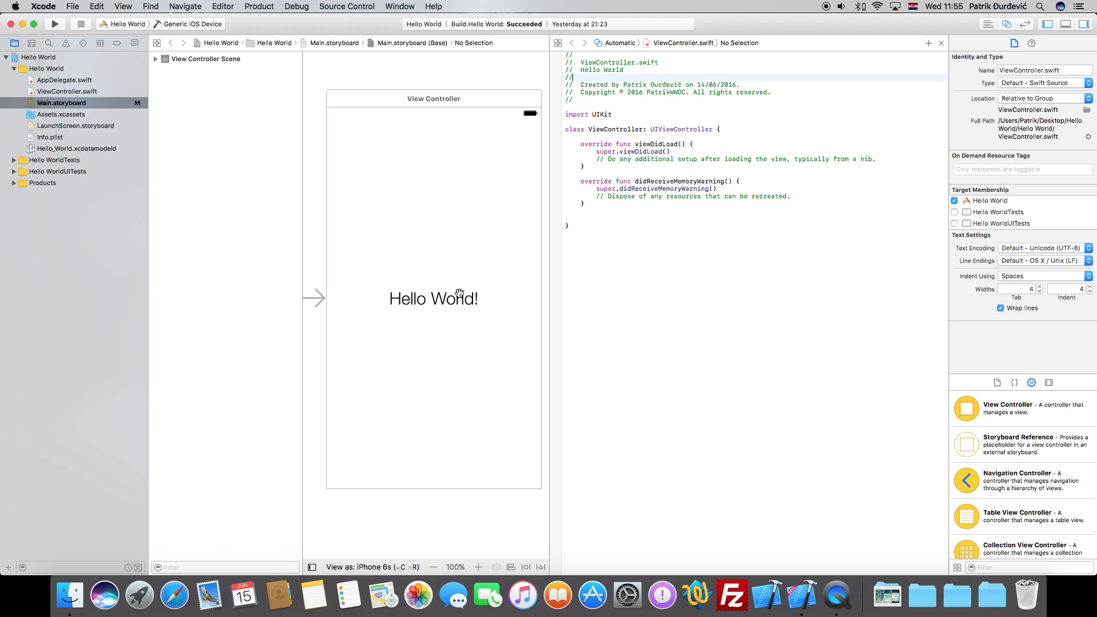
mouse_move(495, 259)
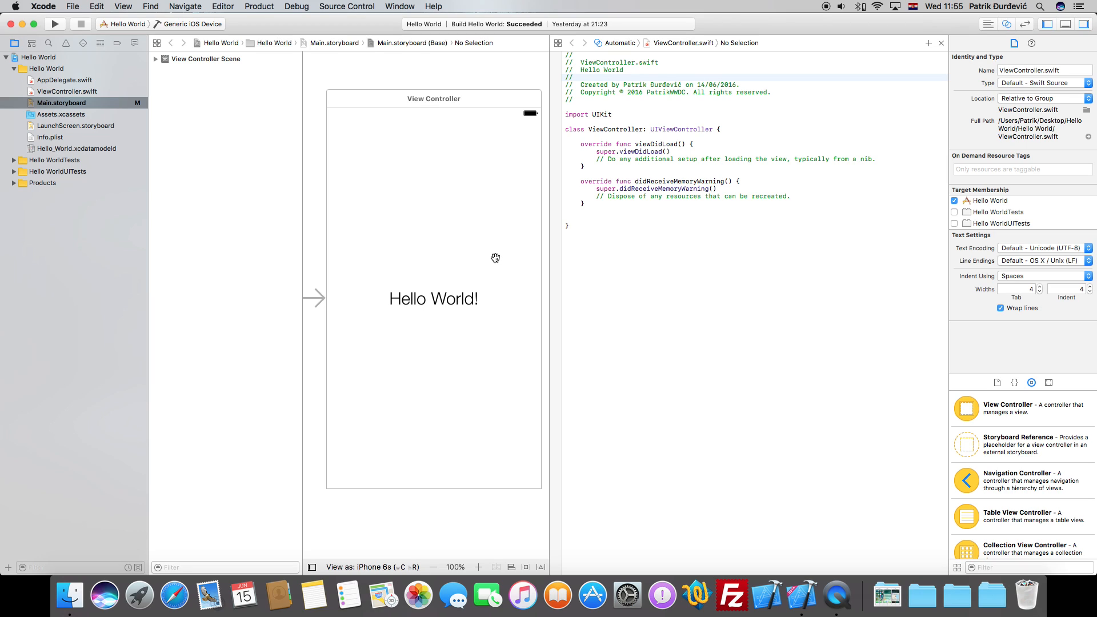
mouse_move(485, 269)
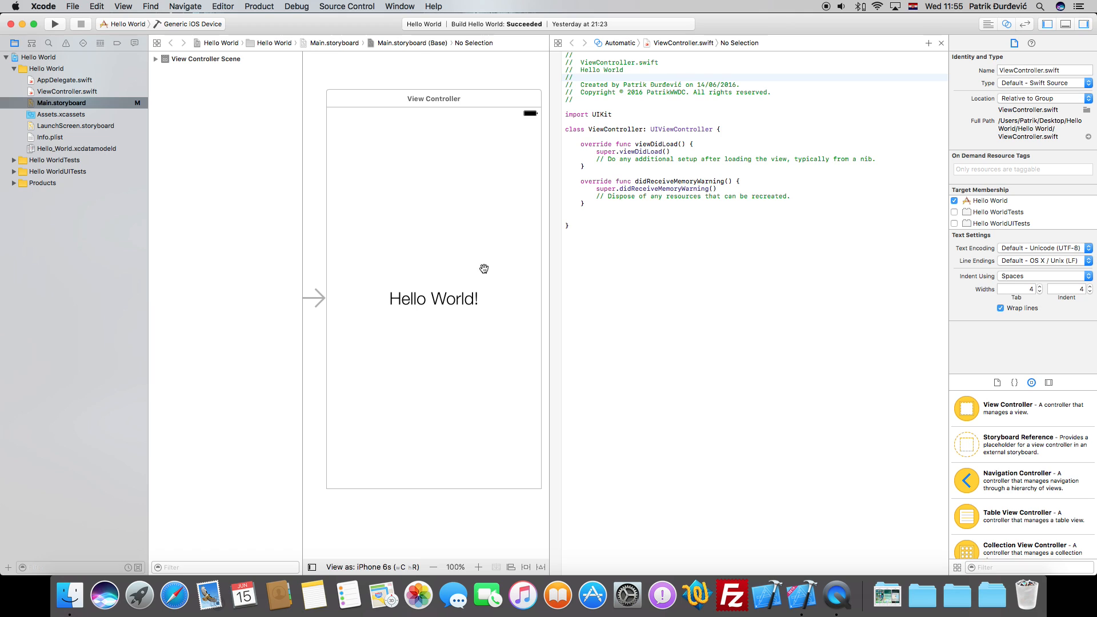
mouse_move(441, 311)
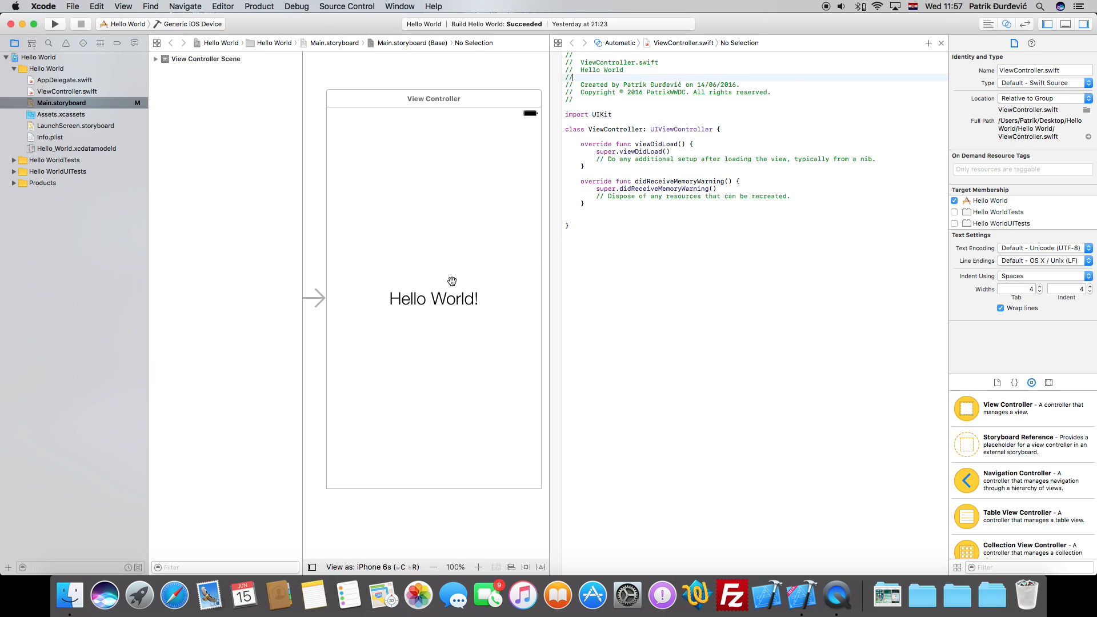
mouse_move(462, 232)
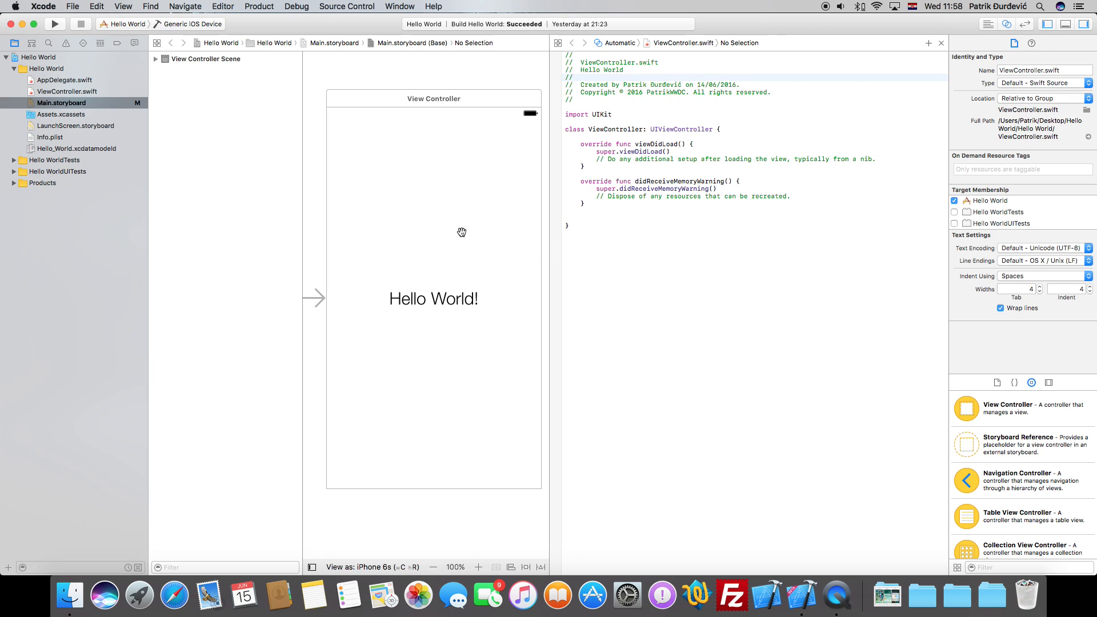
Step: Connect the Hello World label as a weak UILabel outlet named welcomeLabel
left_click(432, 299)
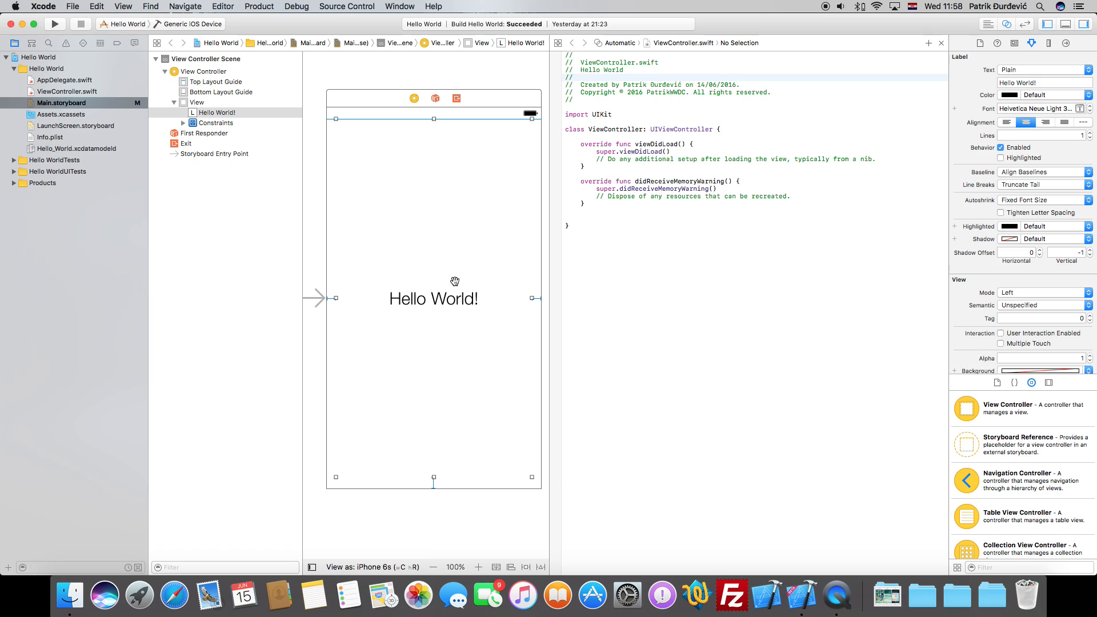
mouse_move(441, 263)
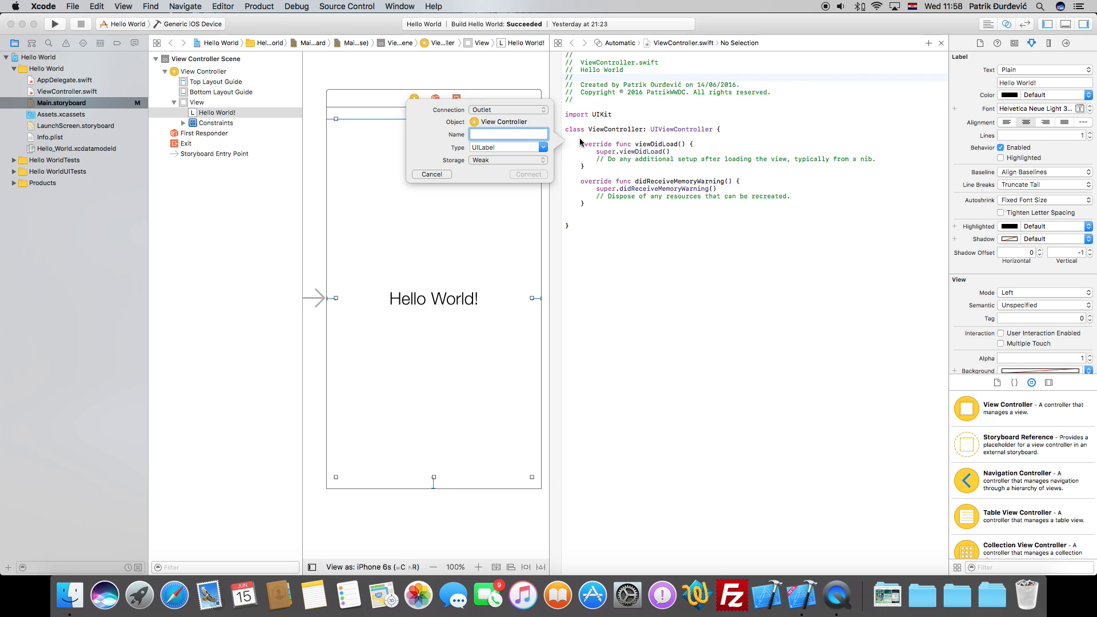
type("label")
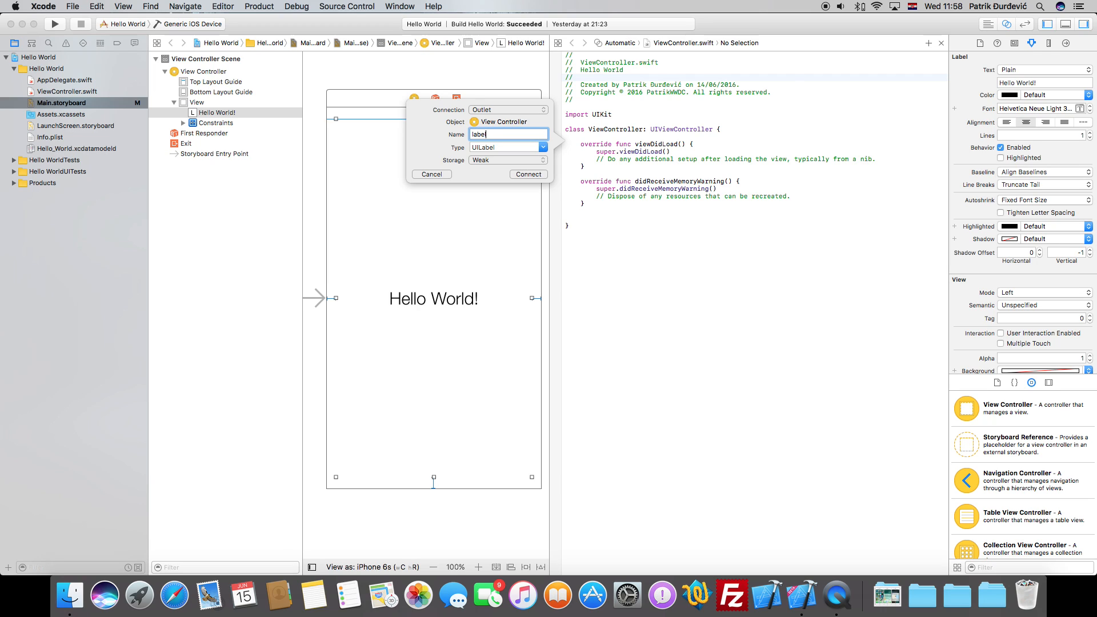
type("welcome")
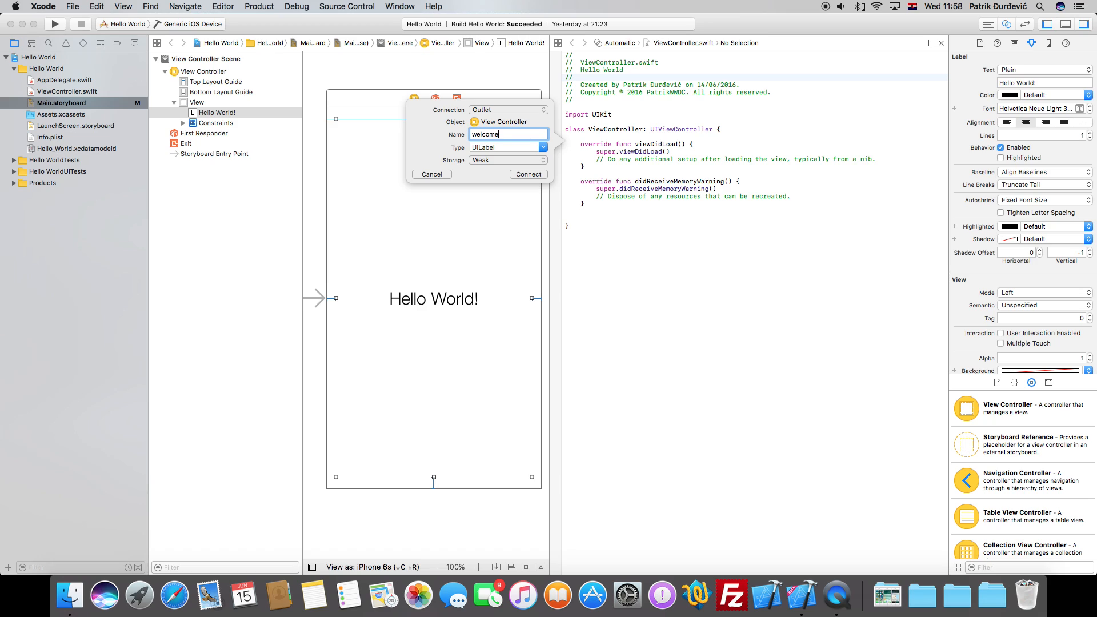
type("Label")
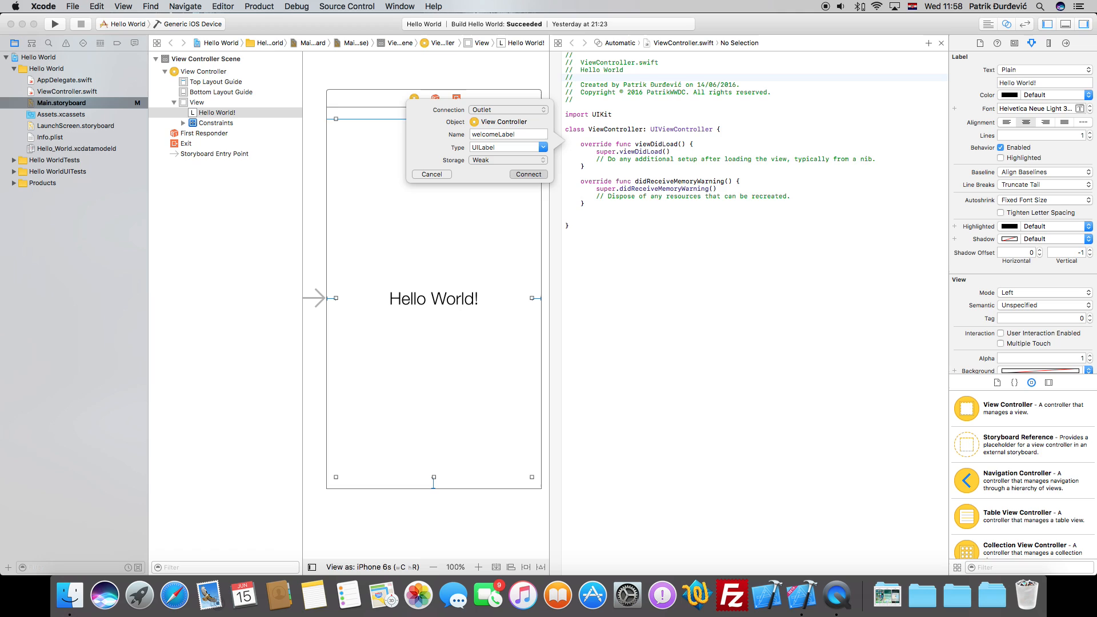
left_click(528, 174)
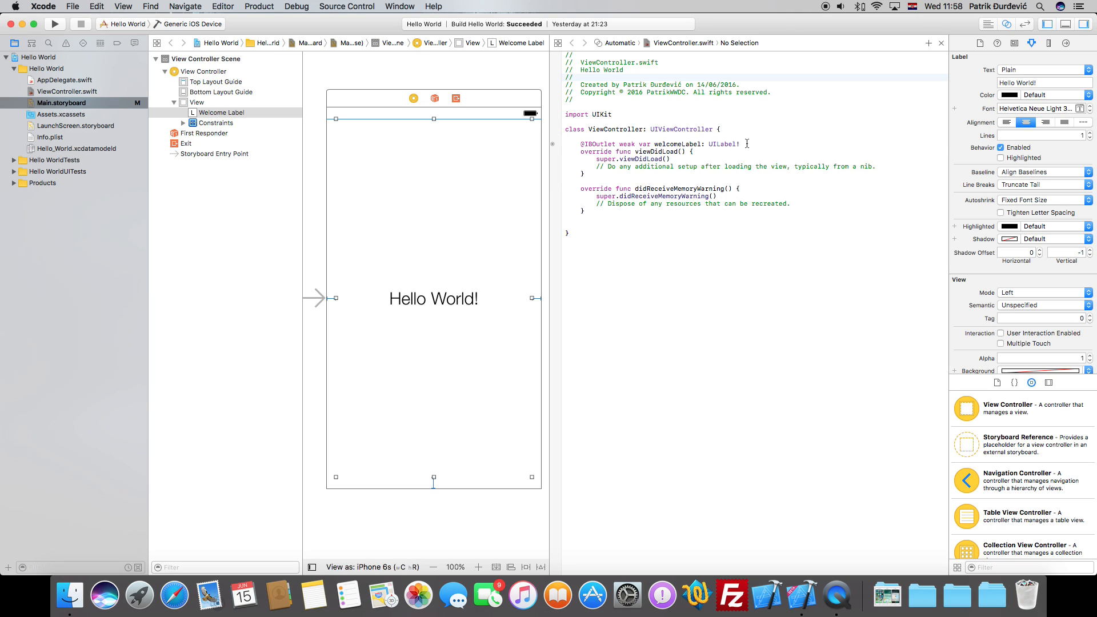
left_click(563, 151)
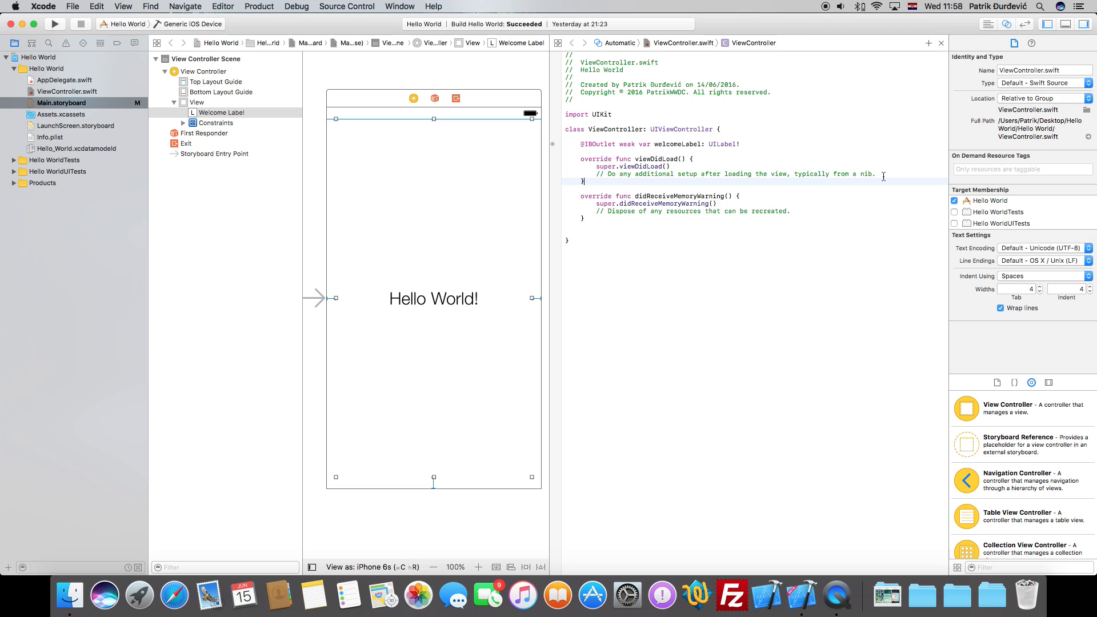
Step: Replace the viewDidLoad setup comment with welcomeLabel.text = "Welcome!"
triple_click(735, 174)
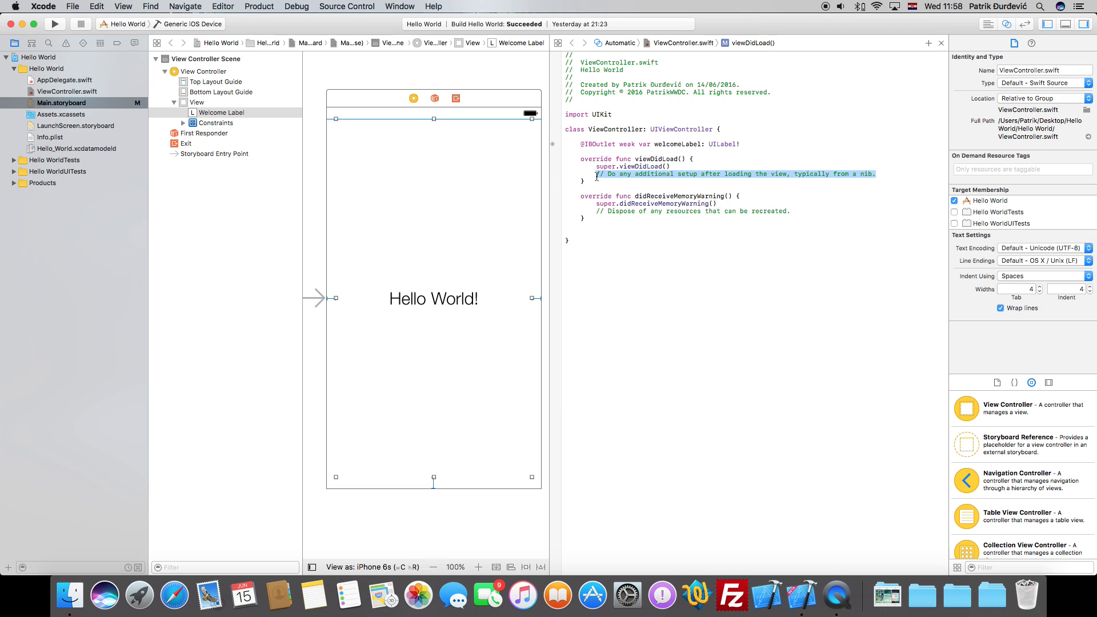
key("Delete")
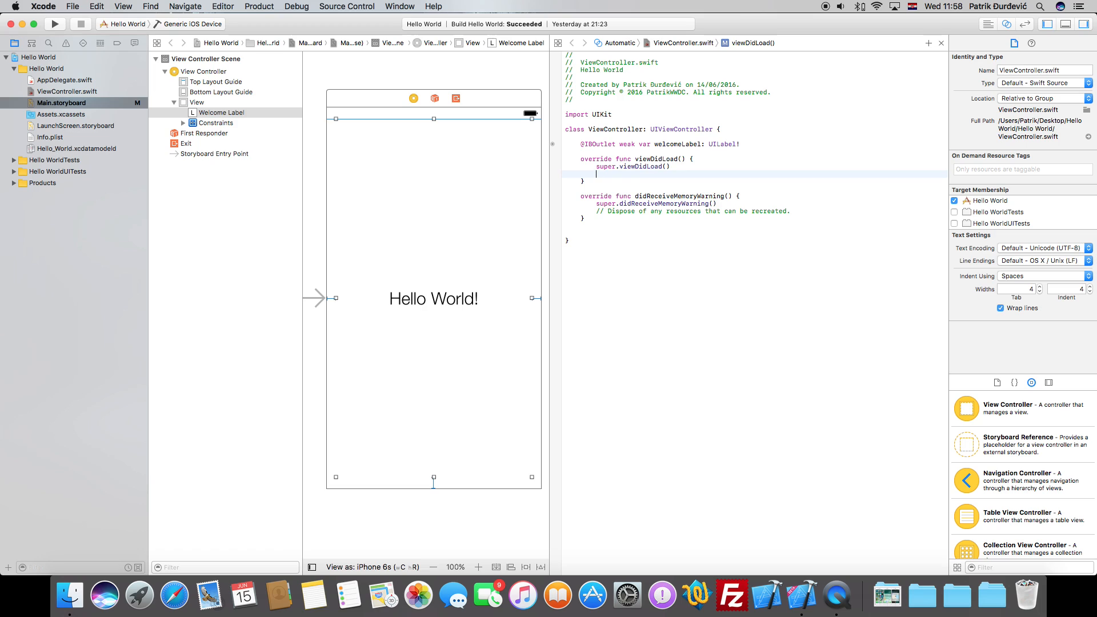
type("welcomeLabel")
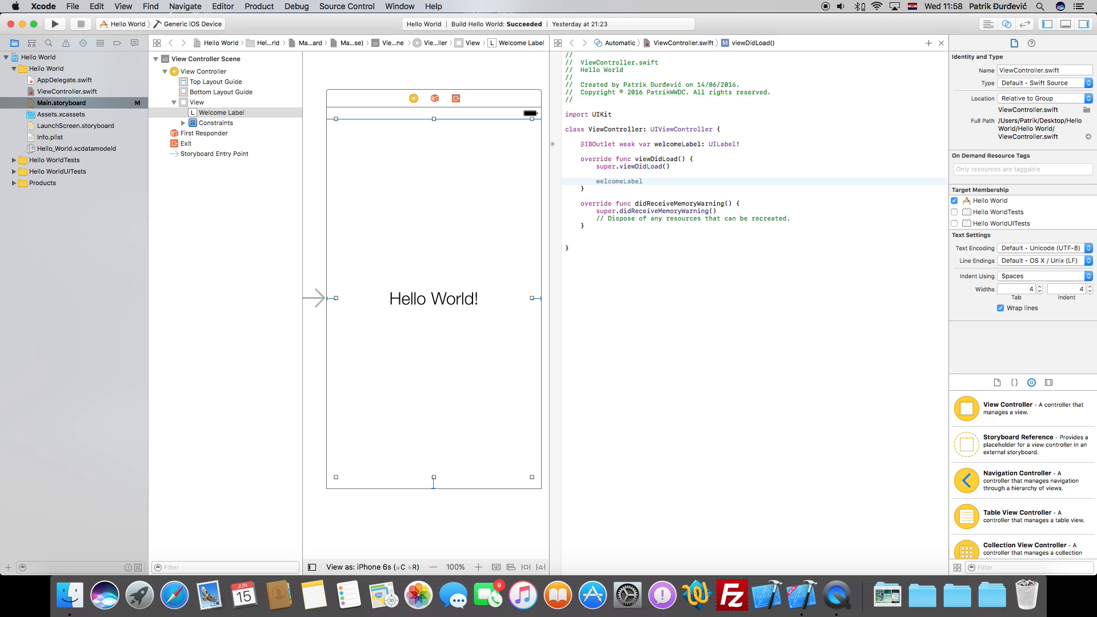
type(".")
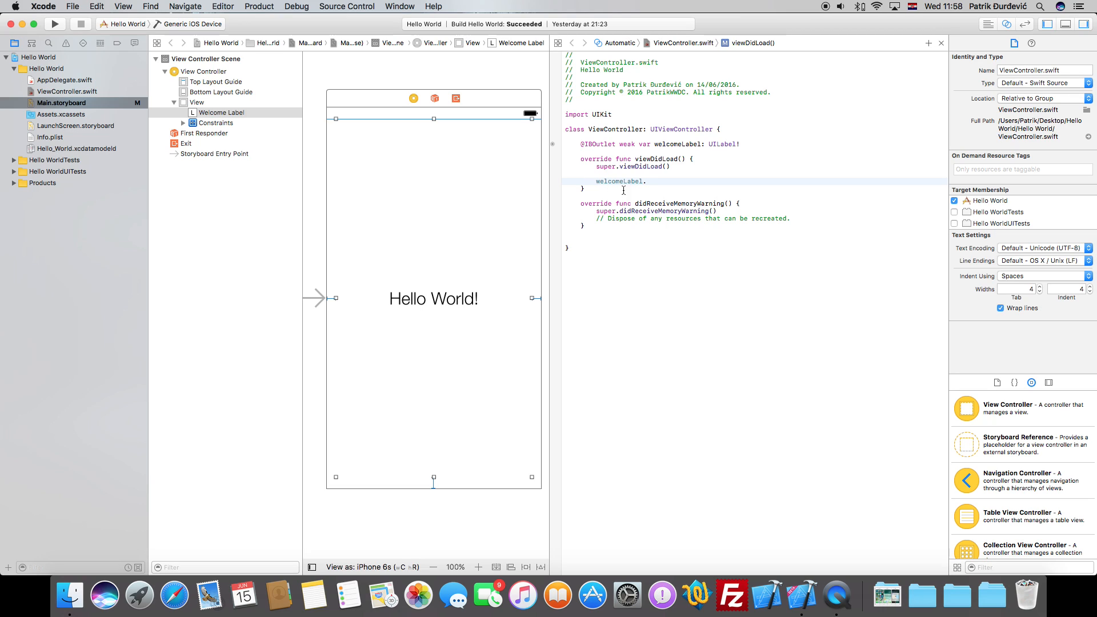
mouse_move(643, 191)
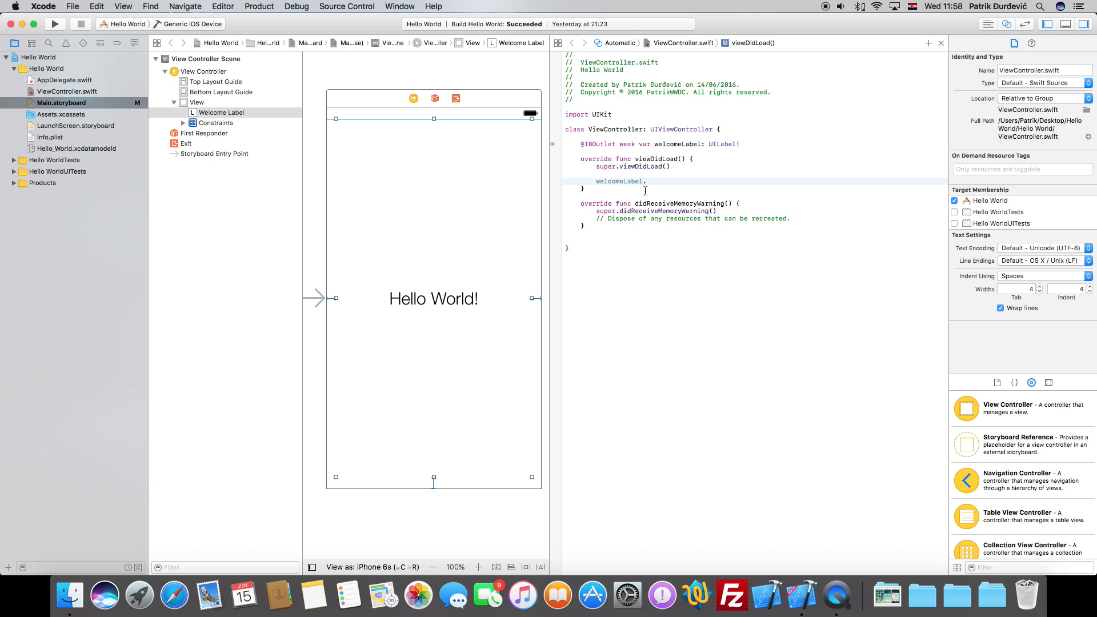
type("t")
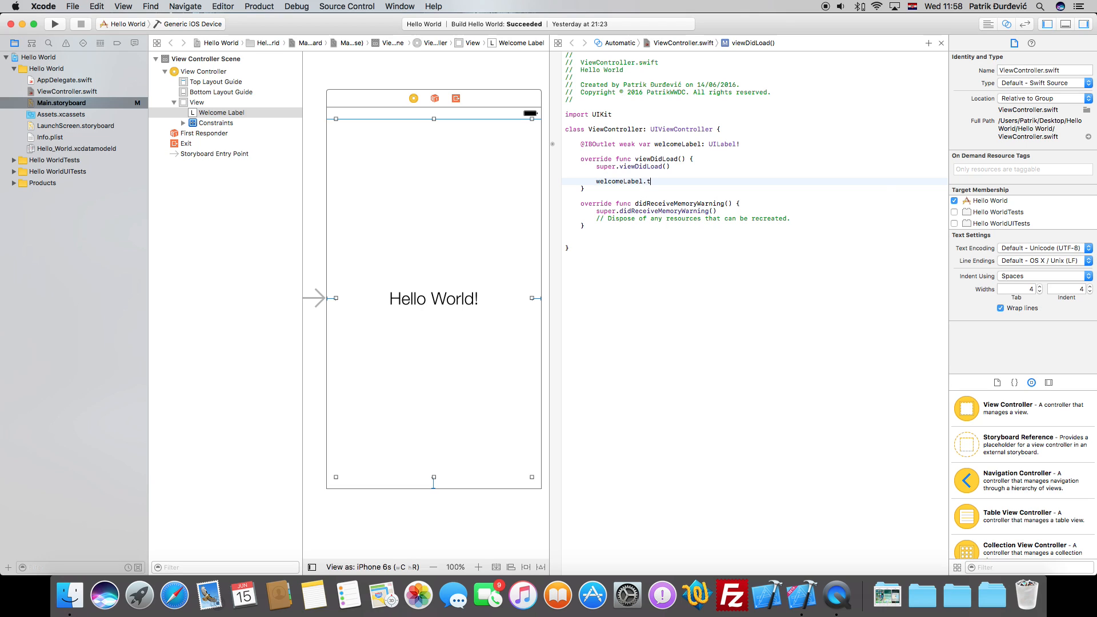
type("ext = \"")
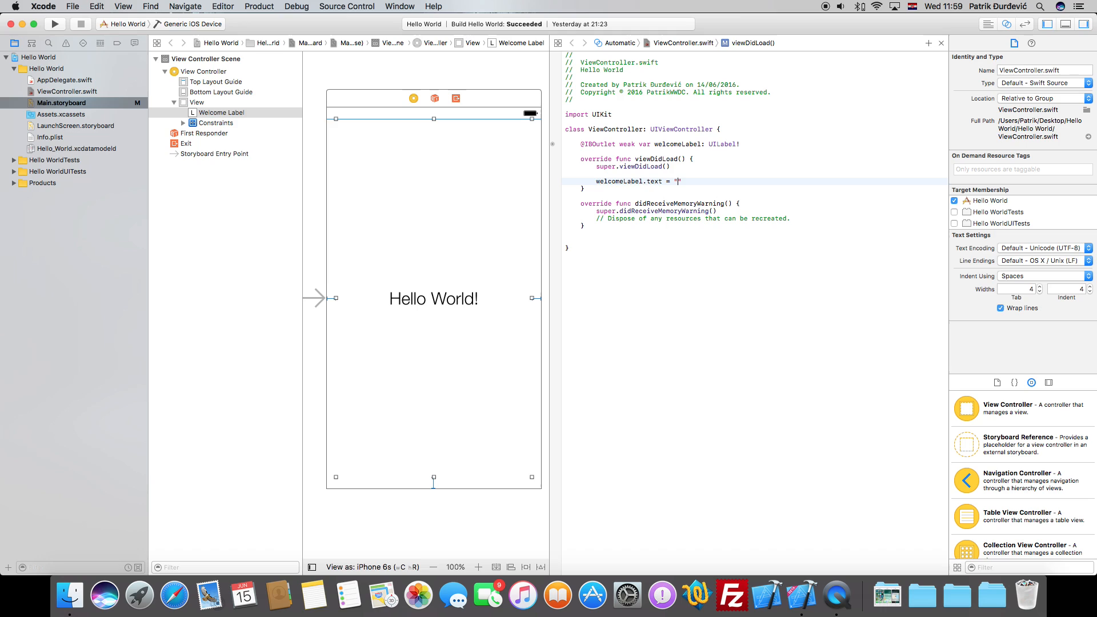
type("Welcome!")
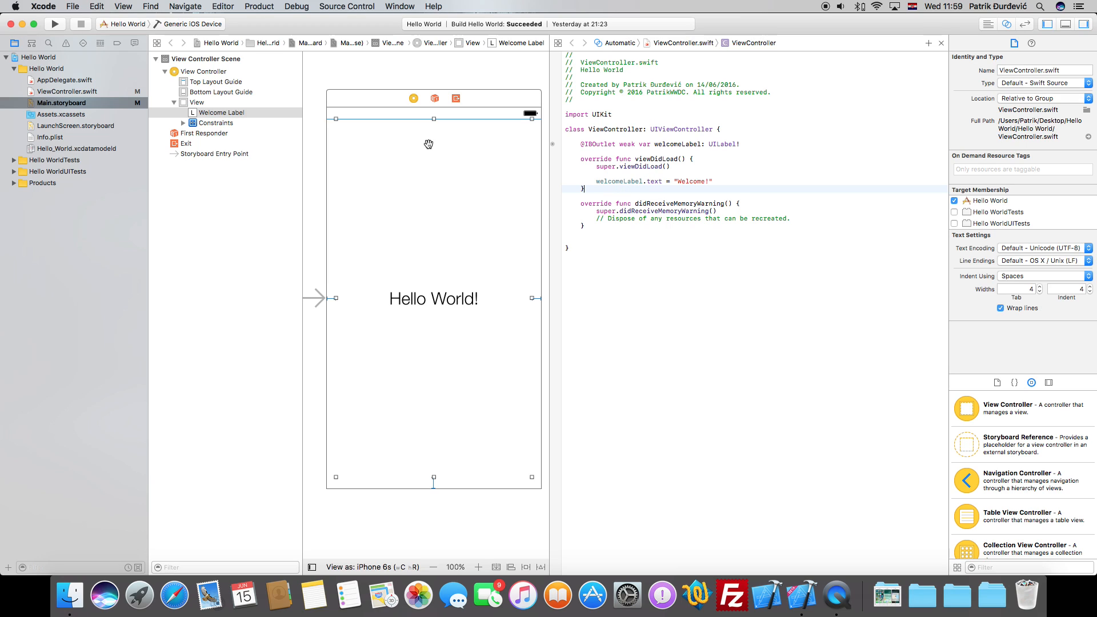
mouse_move(364, 76)
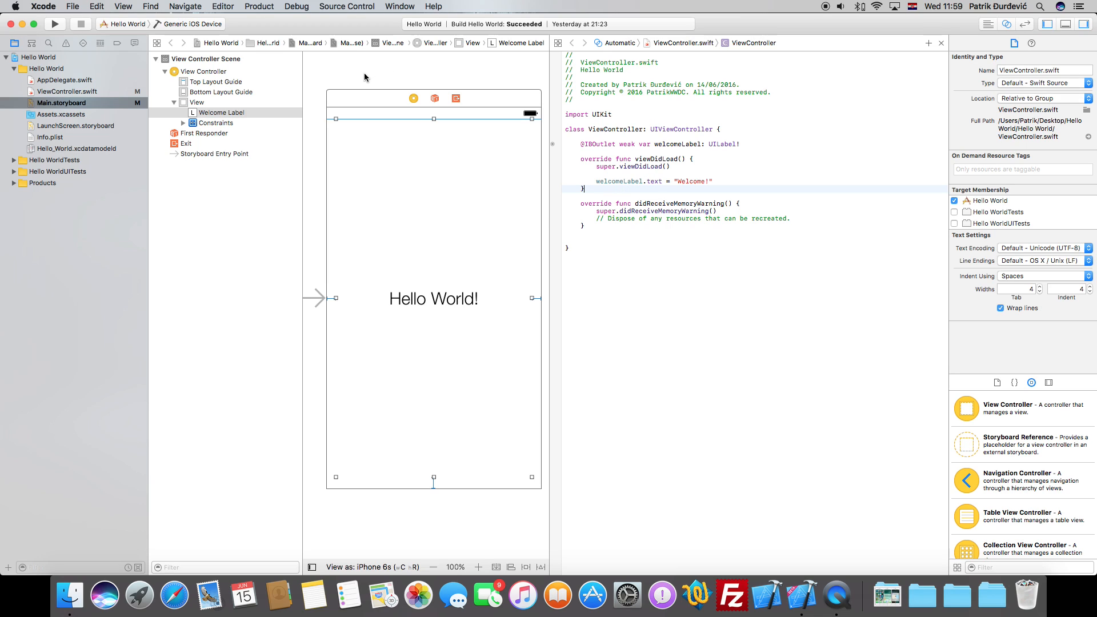
left_click(433, 385)
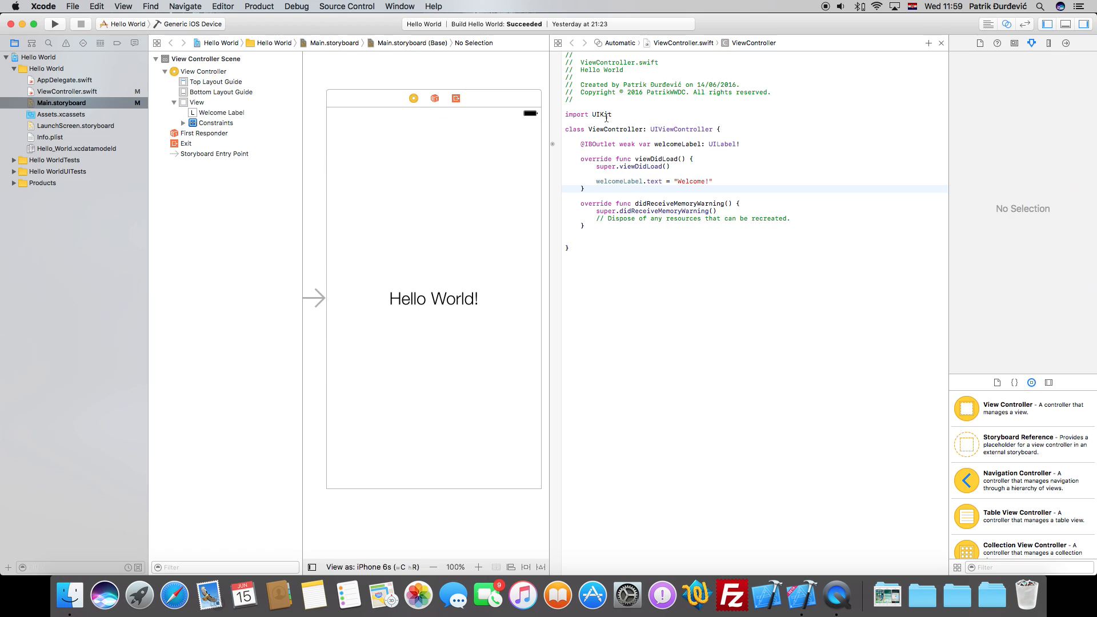